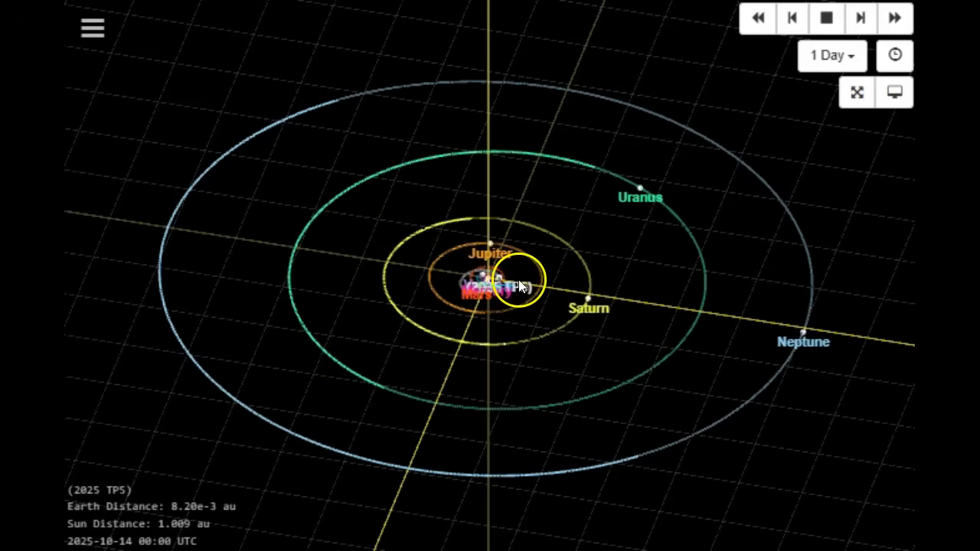
{"action": "mouse_move", "coordinate": [528, 314]}
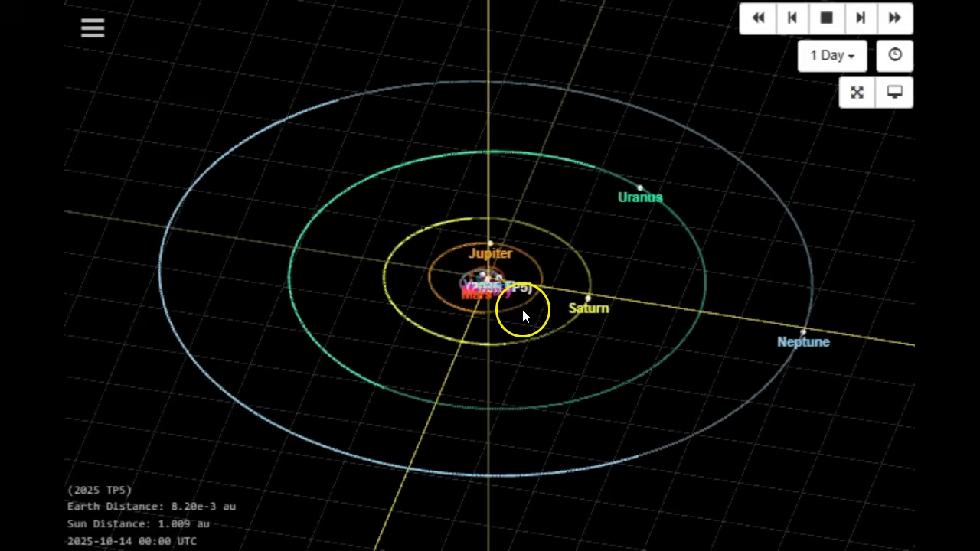
Zoom into the inner solar system and tilt the view toward 2025 TP5's orbit.
{"action": "scroll", "scroll_direction": "down", "scroll_amount": 3}
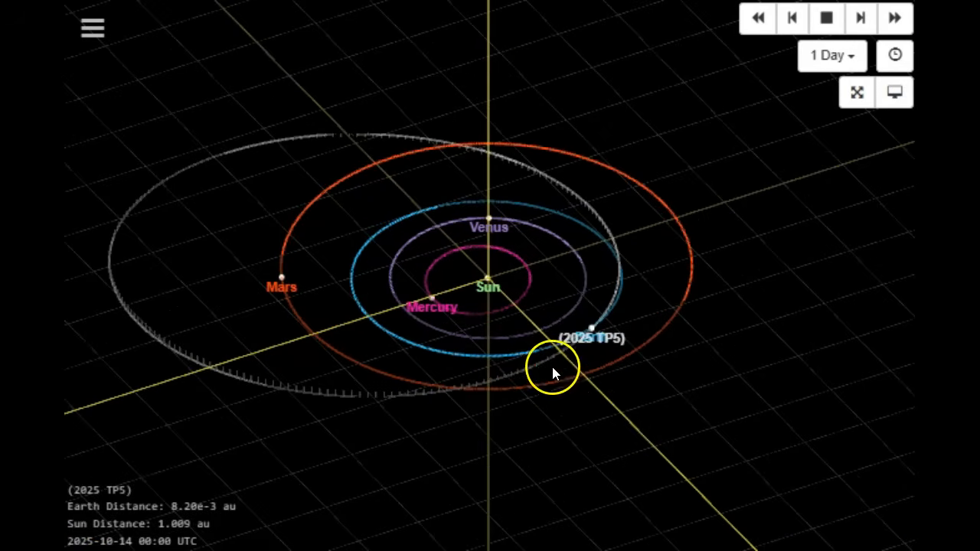
{"action": "left_click_drag", "start_coordinate": [555, 368], "coordinate": [516, 372]}
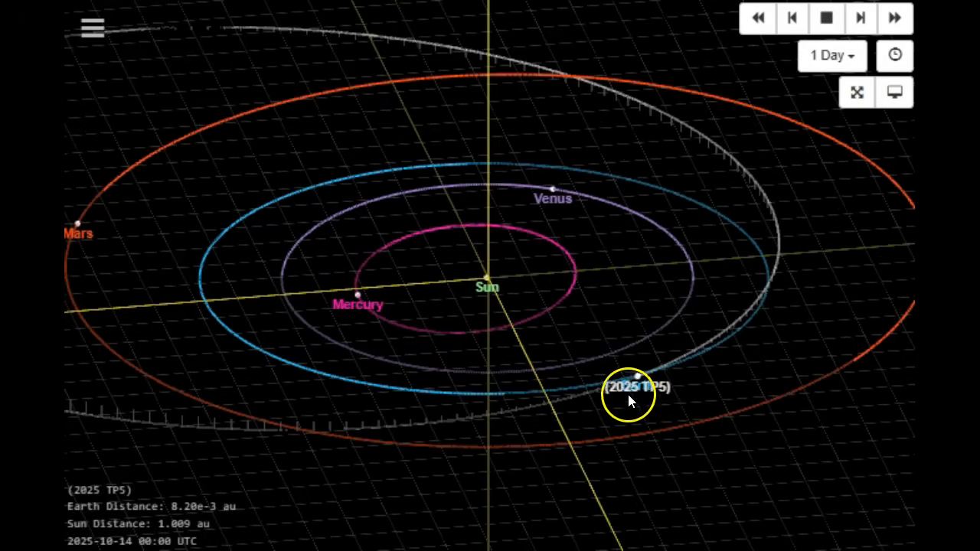
{"action": "mouse_move", "coordinate": [654, 402]}
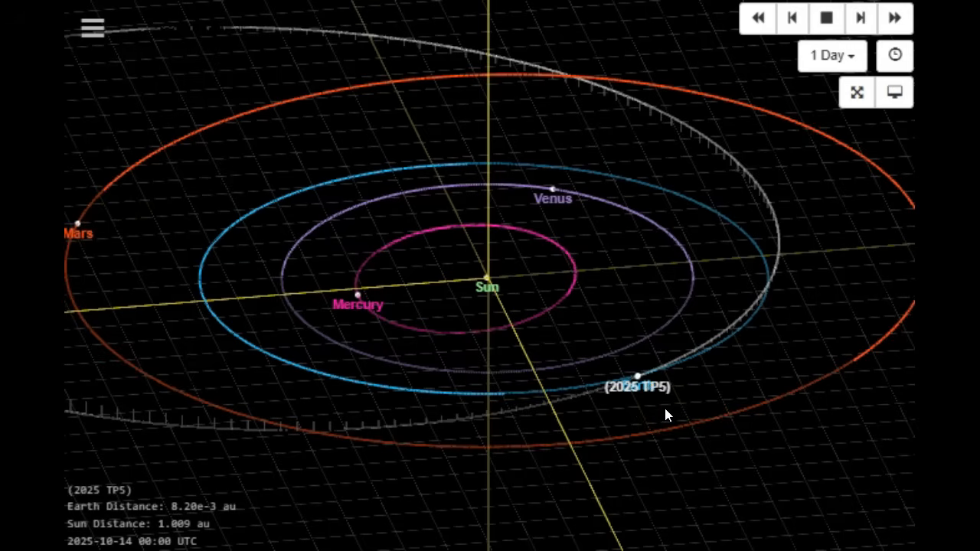
Step the orbit viewer forward one day to 2025-10-15.
{"action": "left_click", "coordinate": [619, 397]}
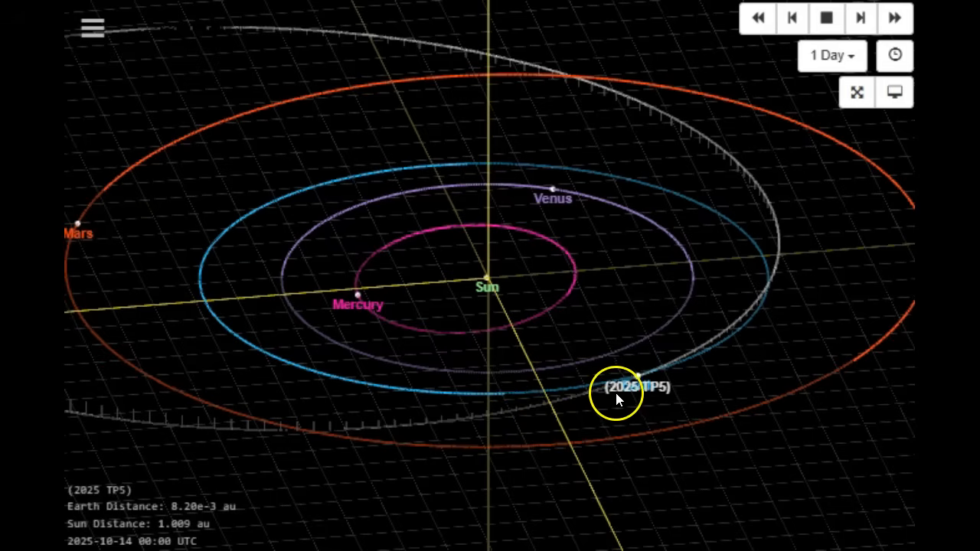
{"action": "mouse_move", "coordinate": [692, 421]}
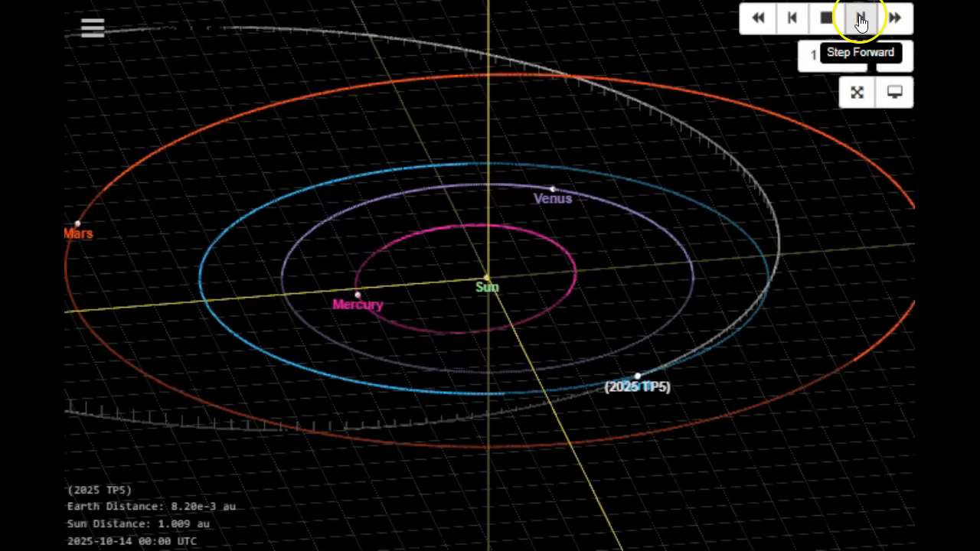
{"action": "left_click", "coordinate": [860, 17]}
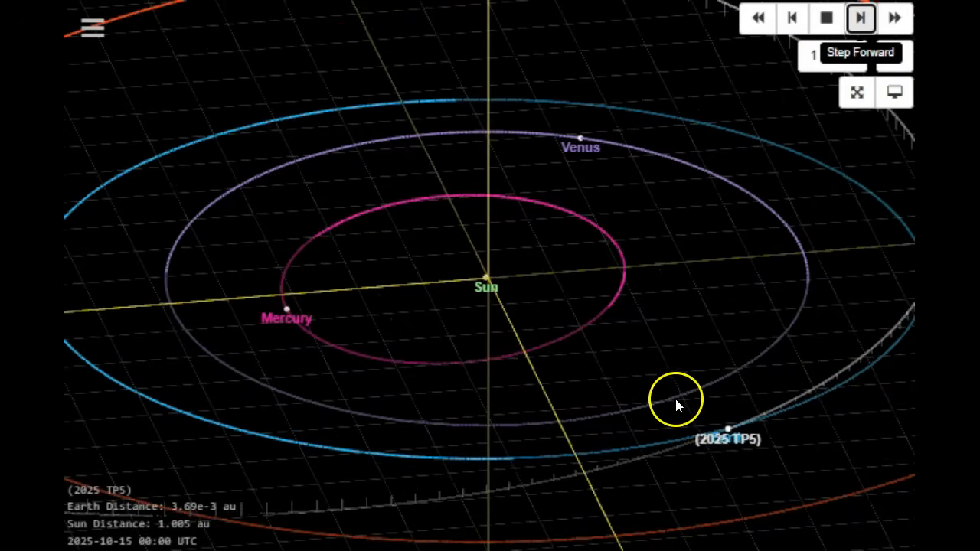
{"action": "left_click", "coordinate": [860, 18]}
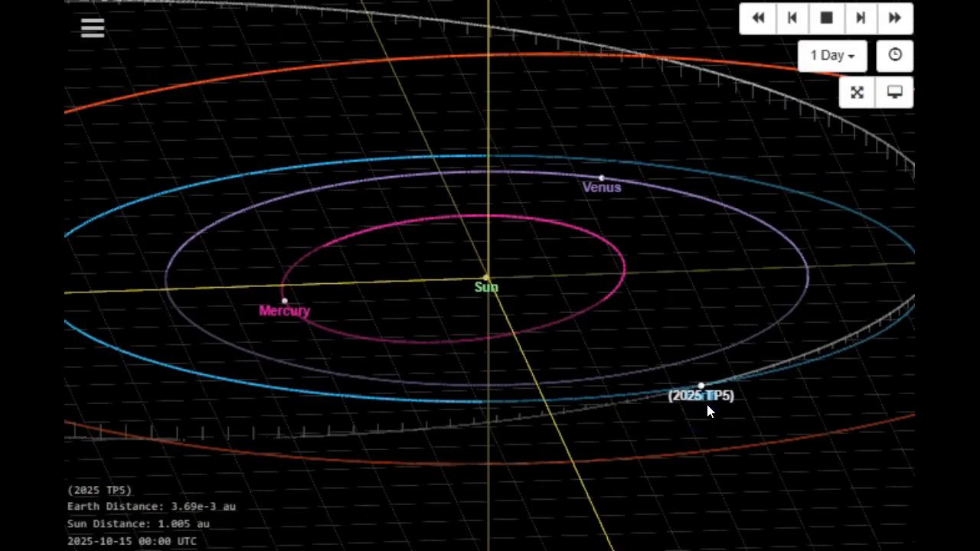
{"action": "left_click", "coordinate": [701, 395]}
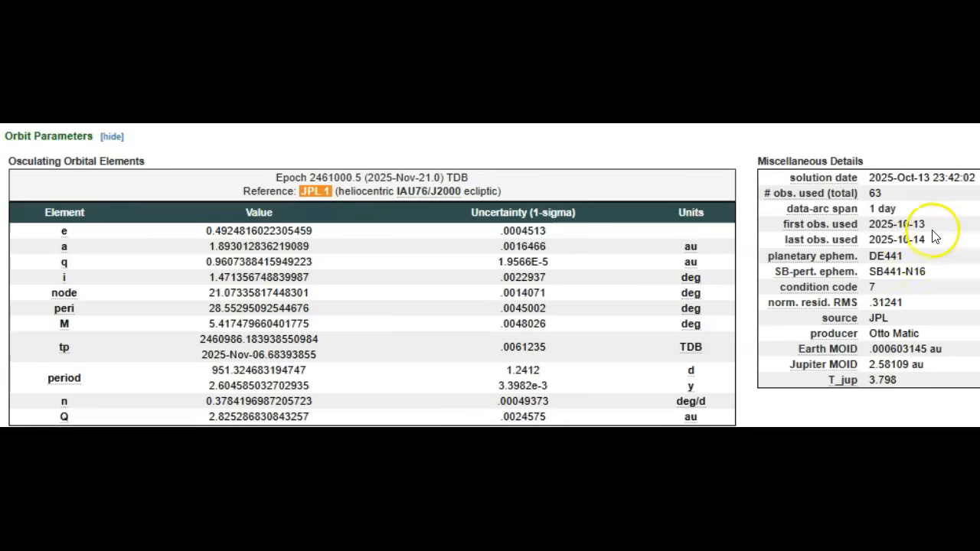
{"action": "mouse_move", "coordinate": [940, 247]}
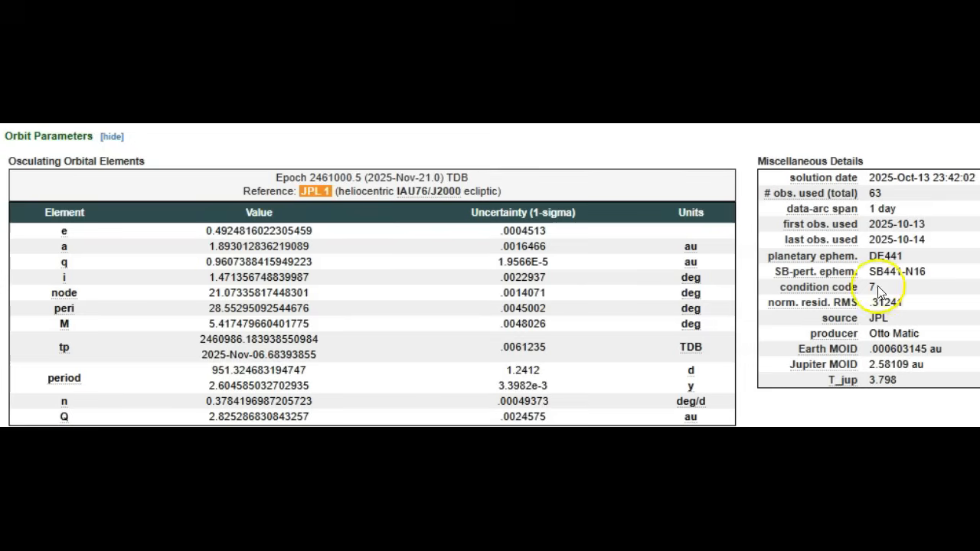
{"action": "mouse_move", "coordinate": [818, 287]}
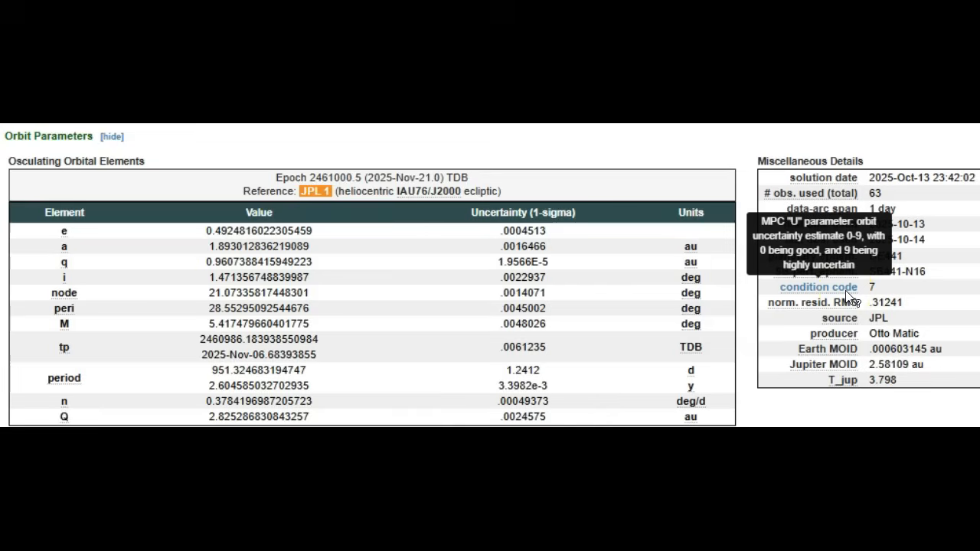
{"action": "mouse_move", "coordinate": [819, 286]}
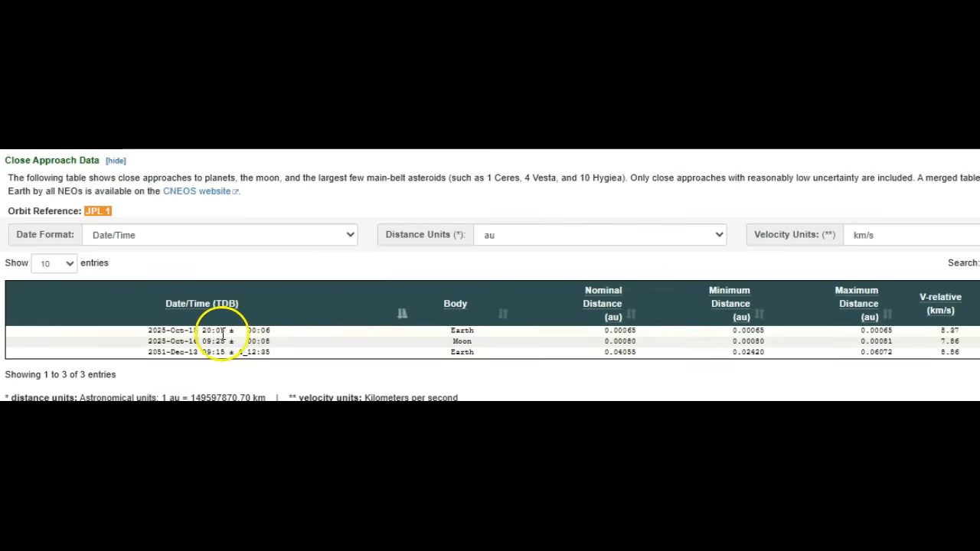
{"action": "mouse_move", "coordinate": [320, 341]}
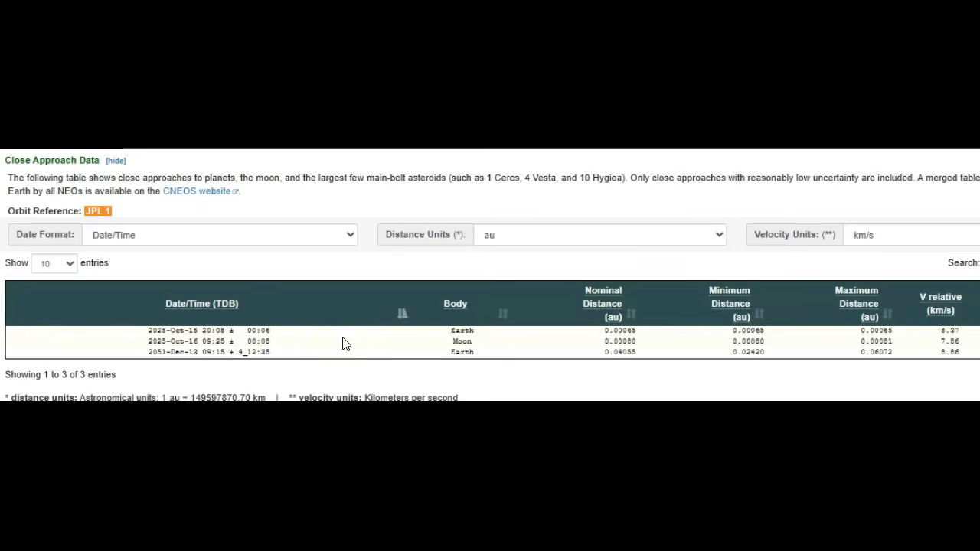
{"action": "mouse_move", "coordinate": [351, 343]}
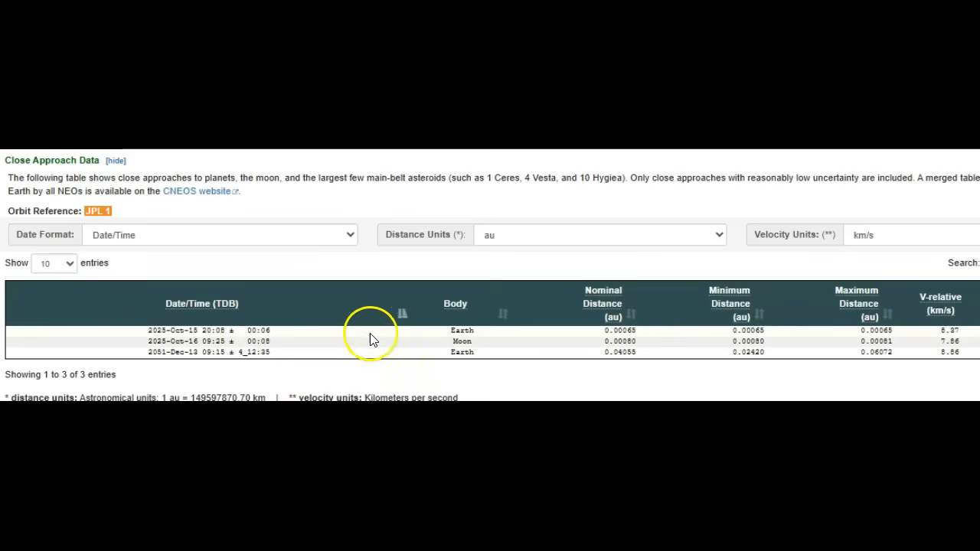
{"action": "mouse_move", "coordinate": [588, 350]}
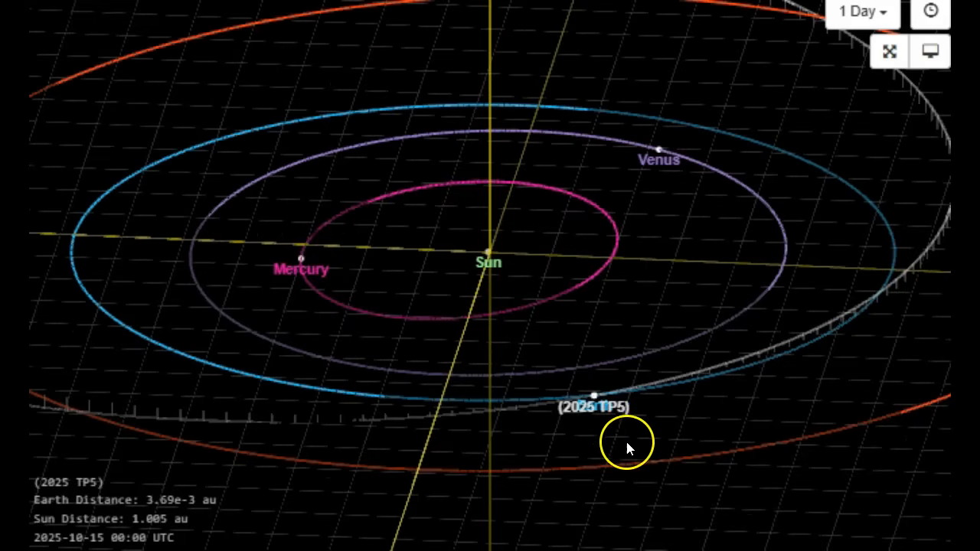
{"action": "mouse_move", "coordinate": [668, 436]}
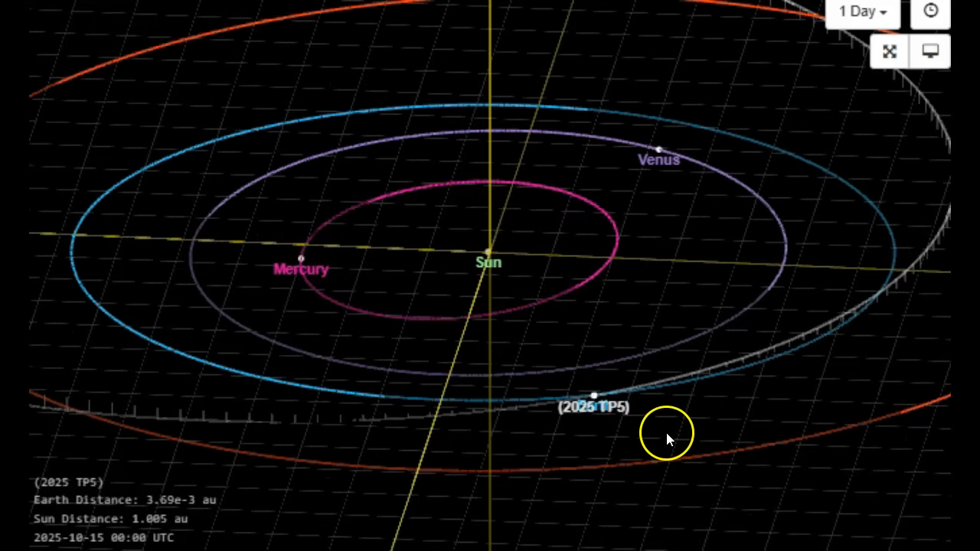